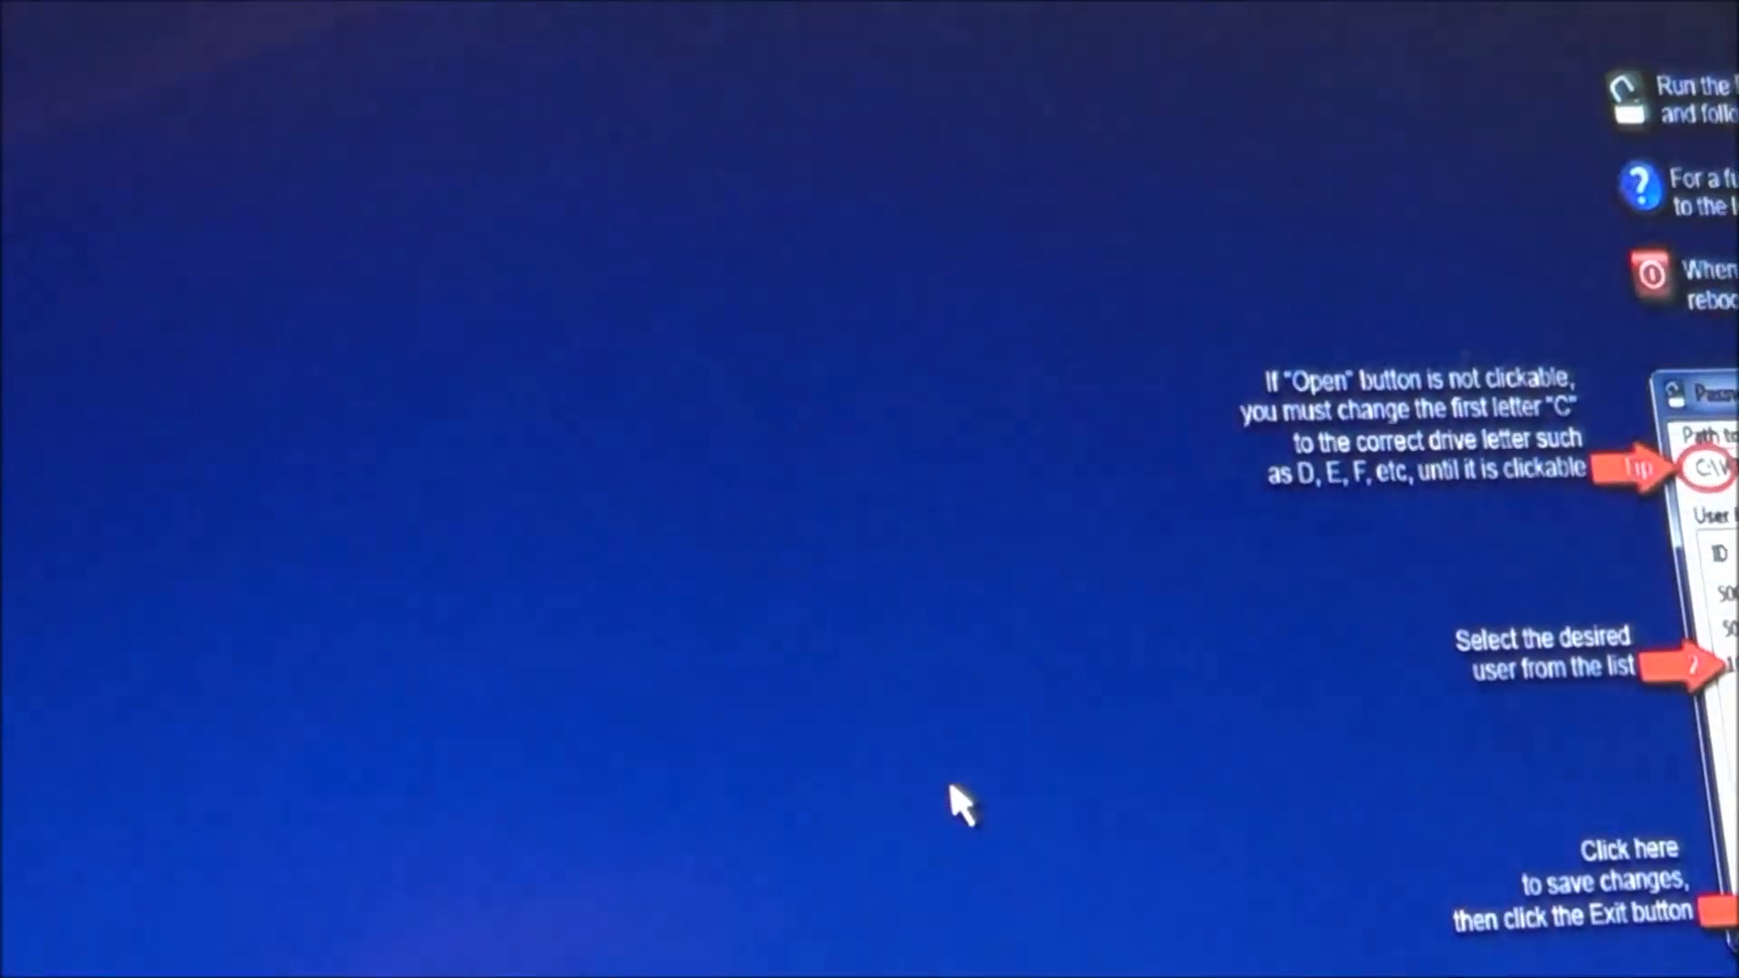
mouse_move(783, 899)
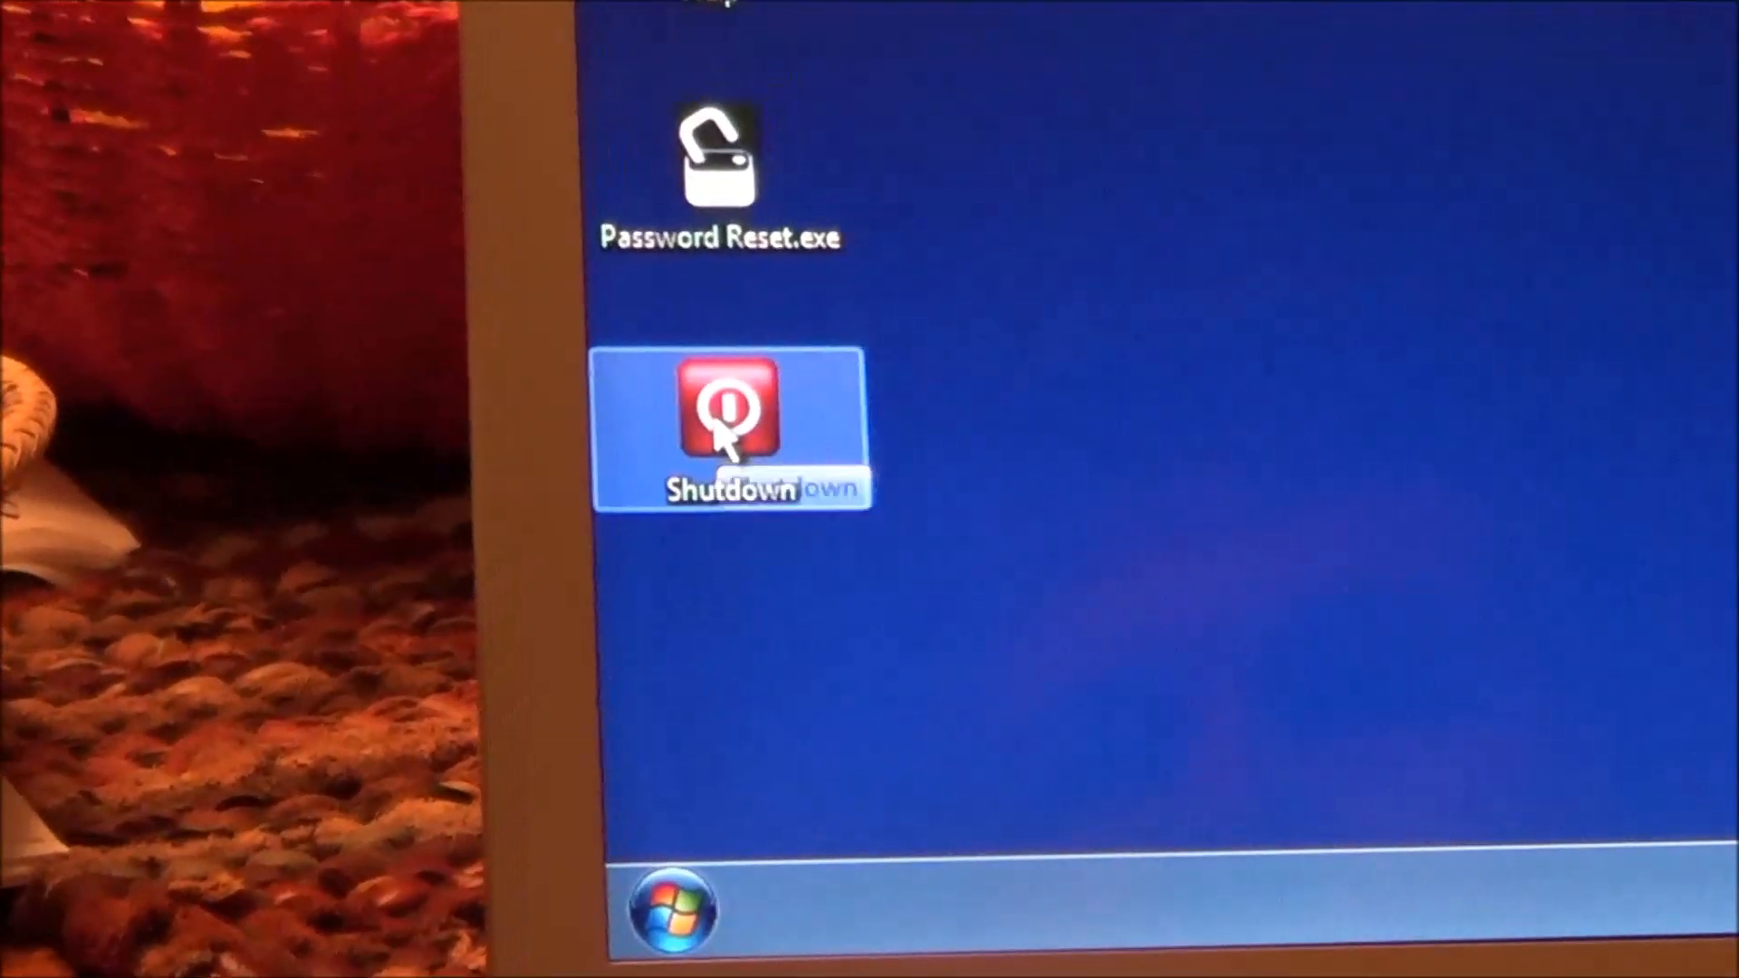
Launch Shutdown Options from the desktop icon, showing lock, shut down, restart and eject CD choices
double_click(728, 411)
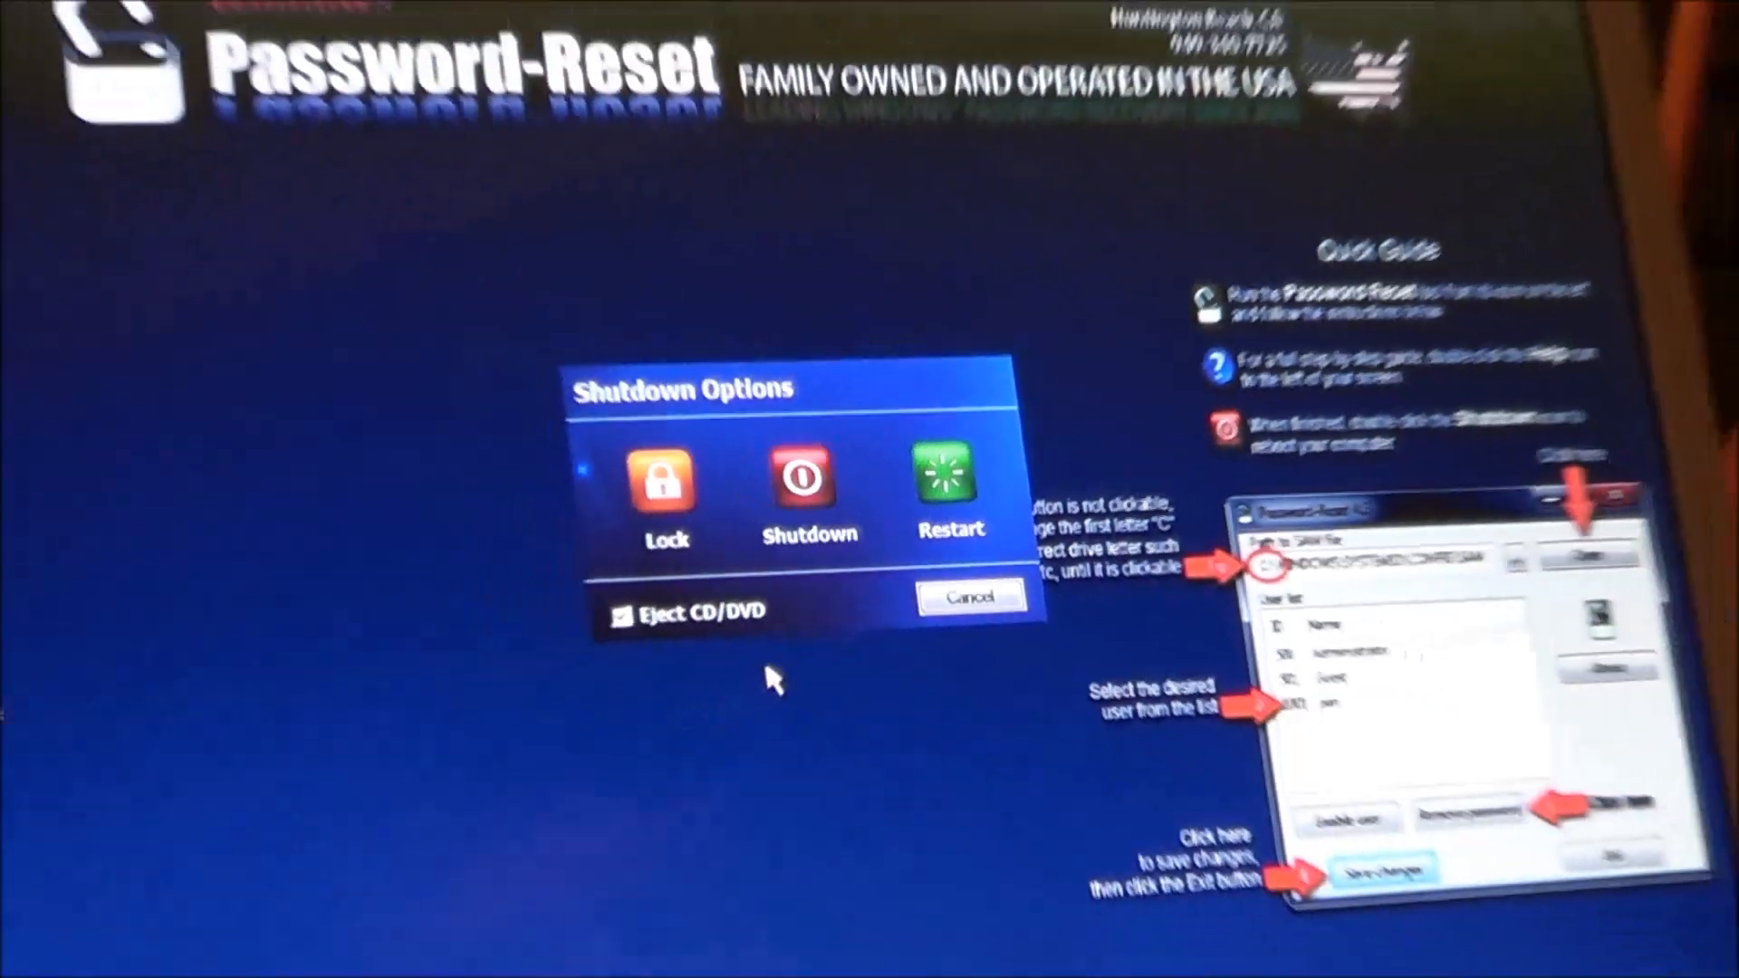